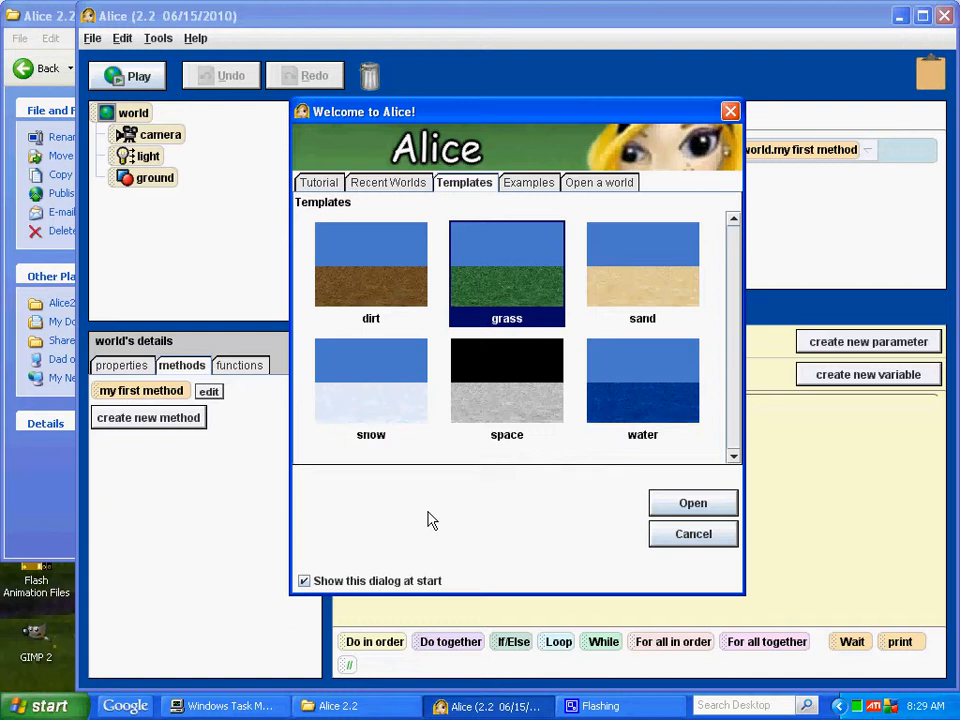
mouse_move(348, 512)
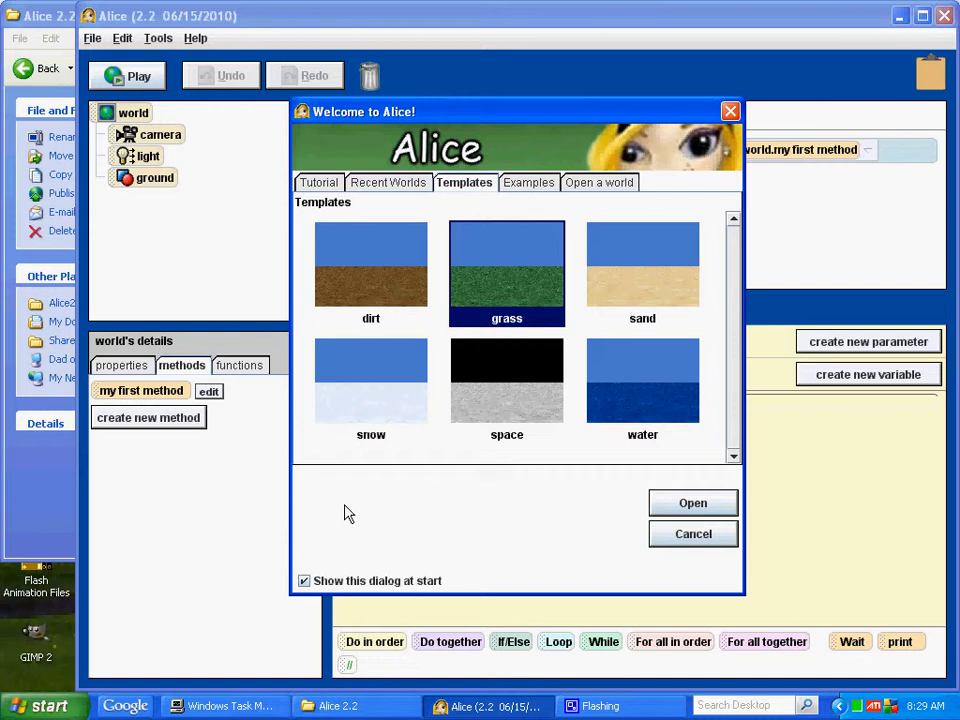
mouse_move(432, 486)
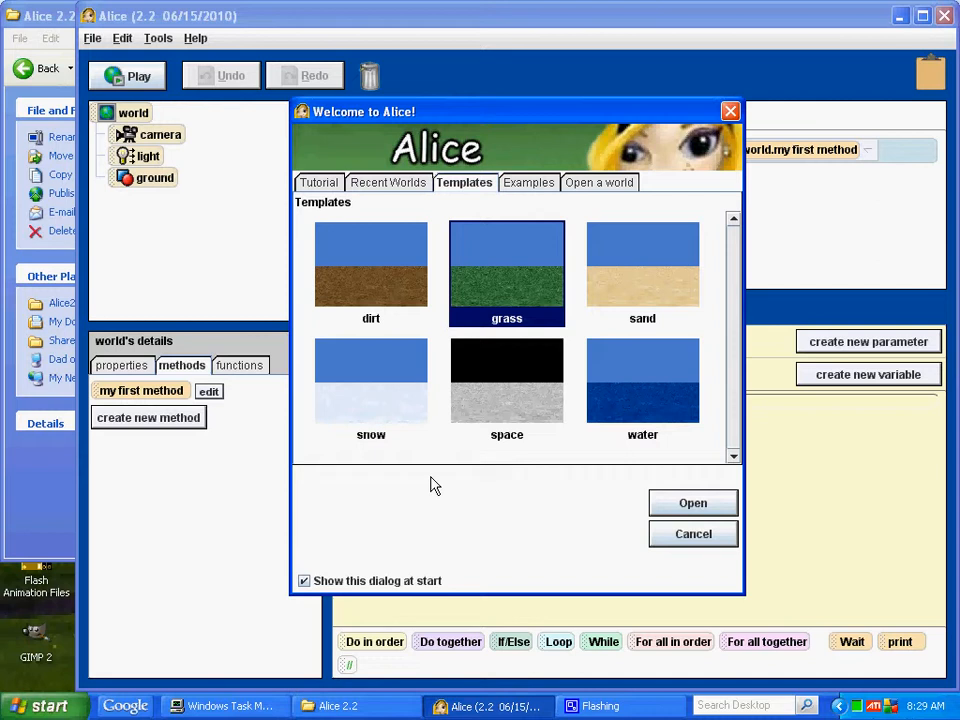
mouse_move(530, 512)
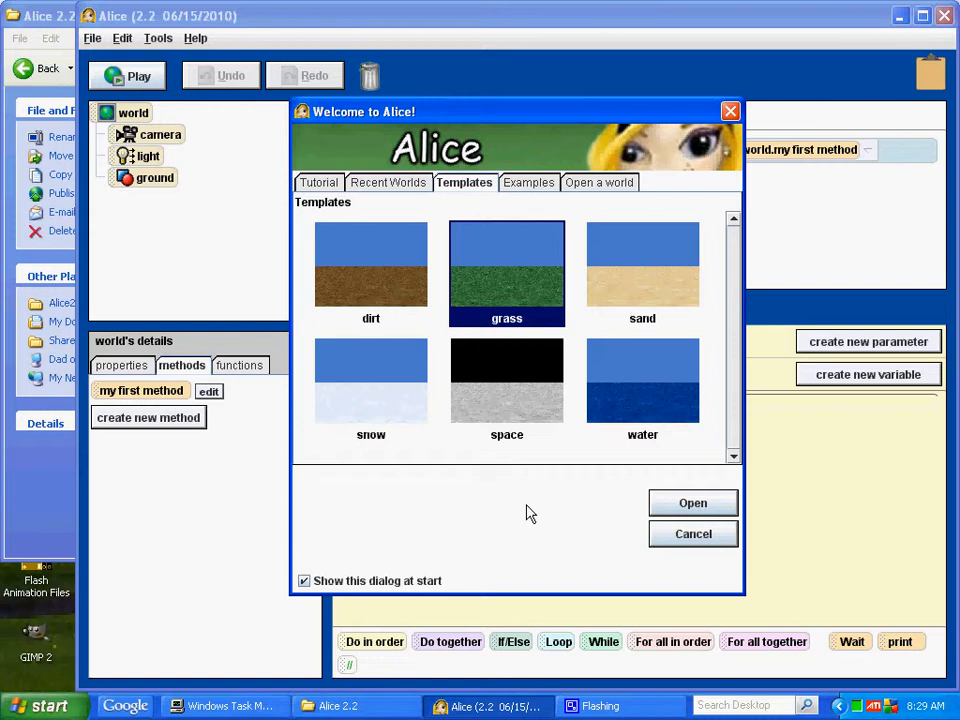
mouse_move(490, 508)
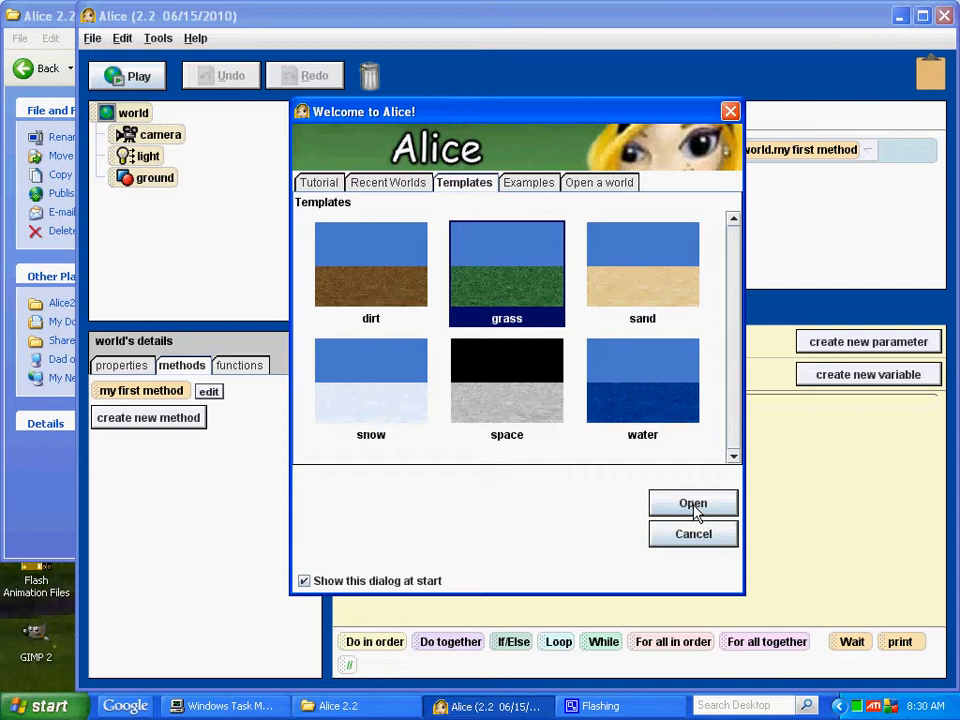
Step: Start a grass-template world and add a Table and a Penguin to it
click(692, 504)
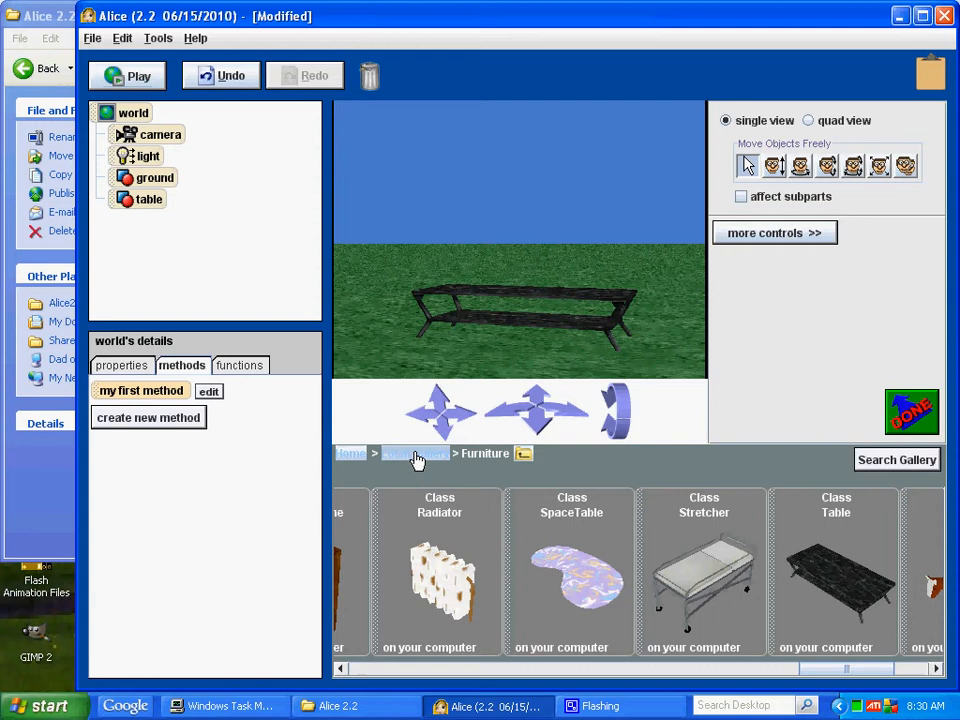
double_click(388, 580)
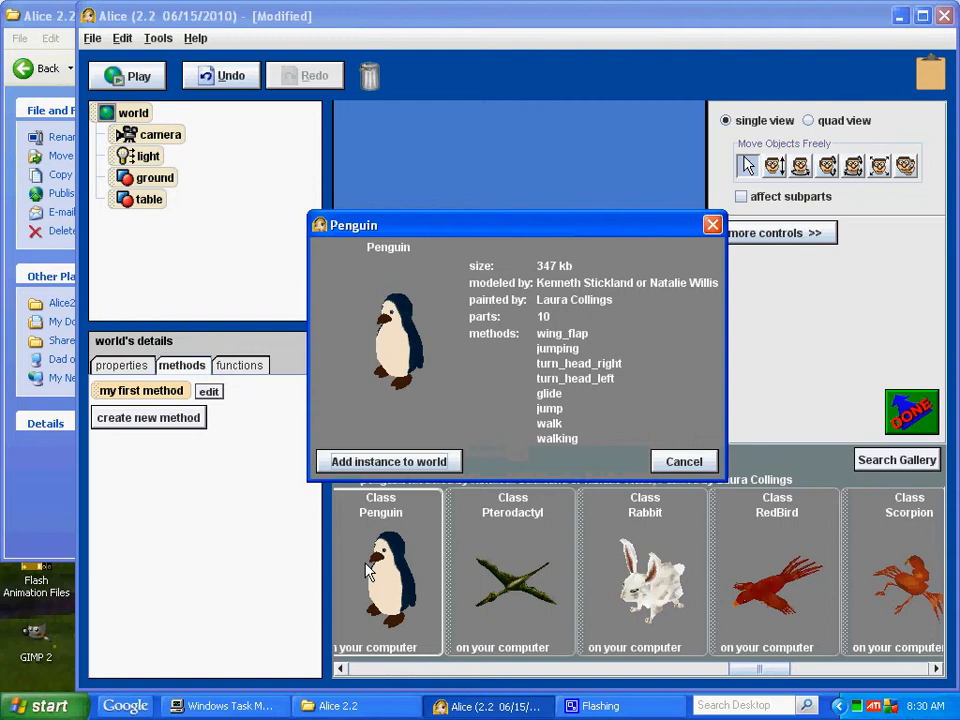
click(388, 460)
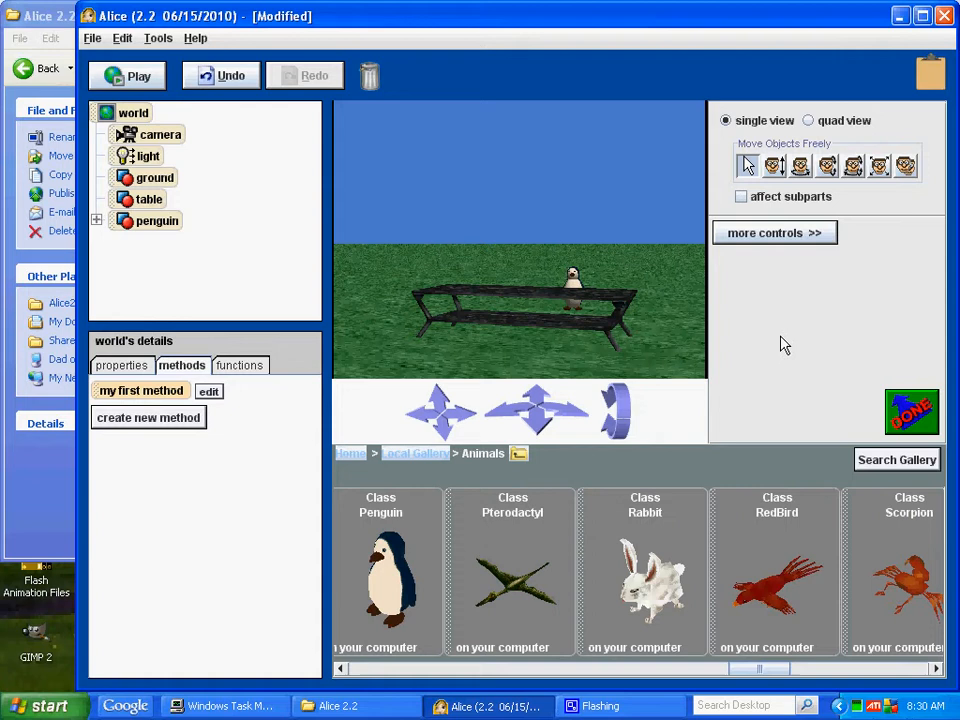
Step: Finish adding objects and add penguin.wing_flap with times = 5 to world.my first method
click(156, 220)
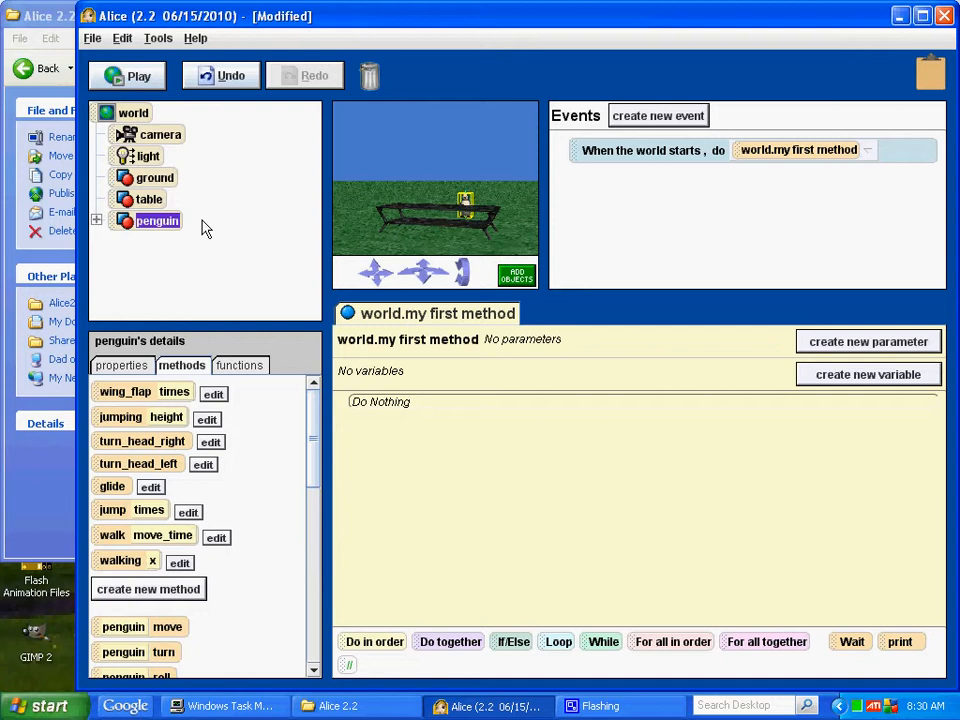
mouse_move(248, 222)
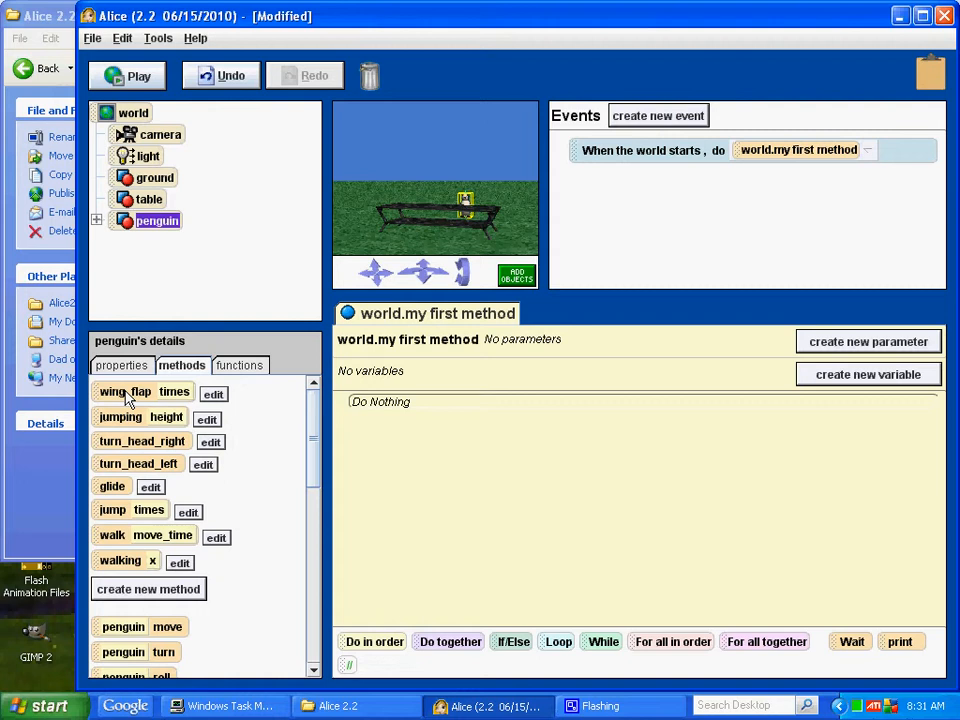
drag(126, 390, 436, 404)
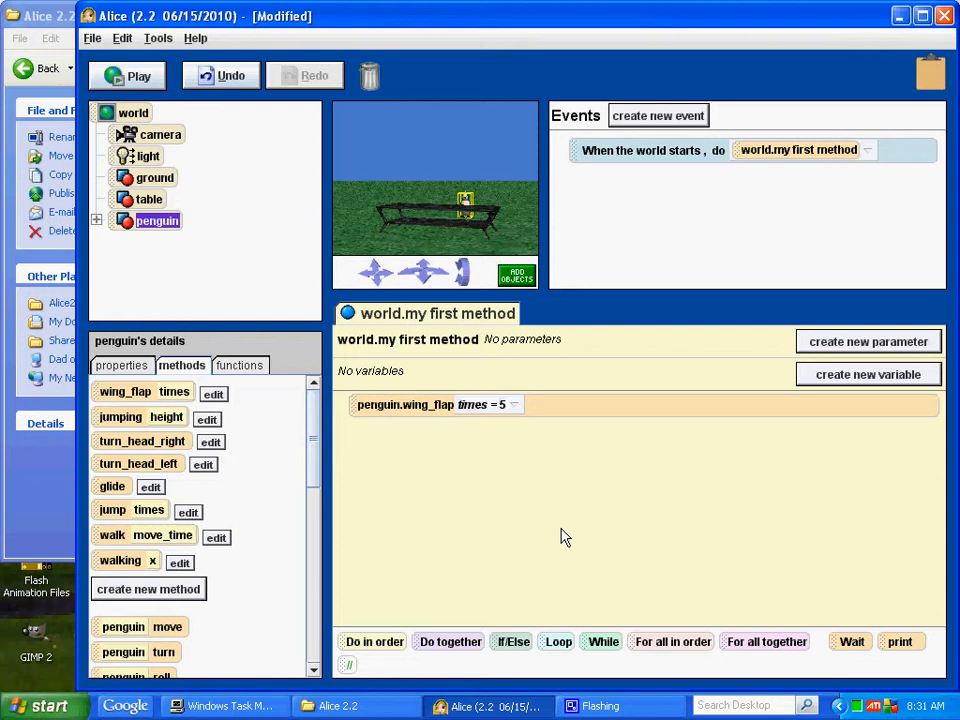
mouse_move(532, 564)
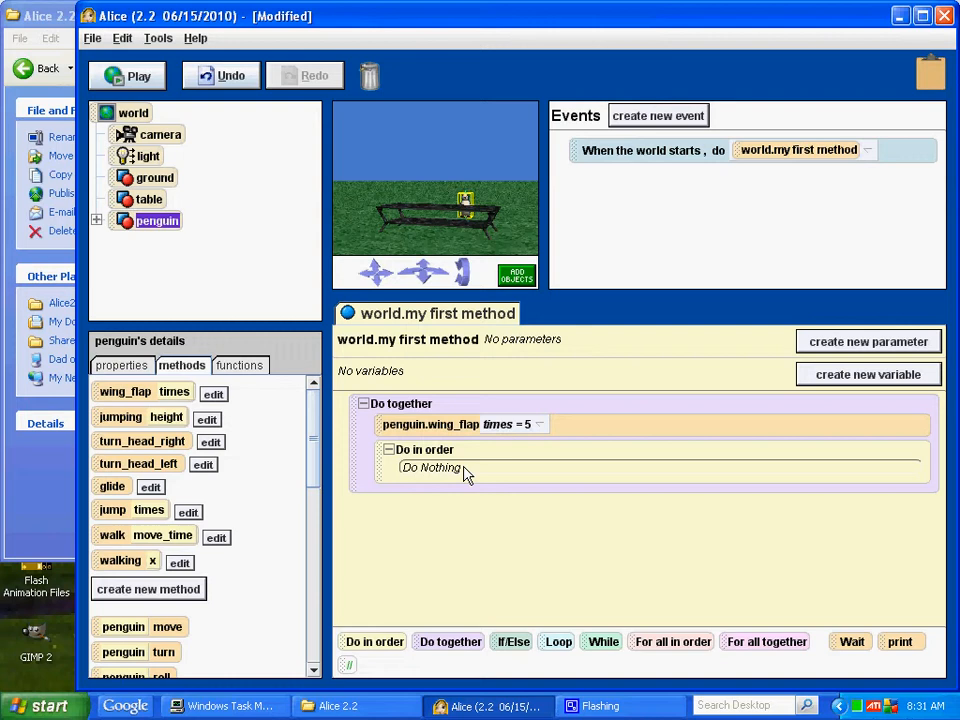
mouse_move(564, 432)
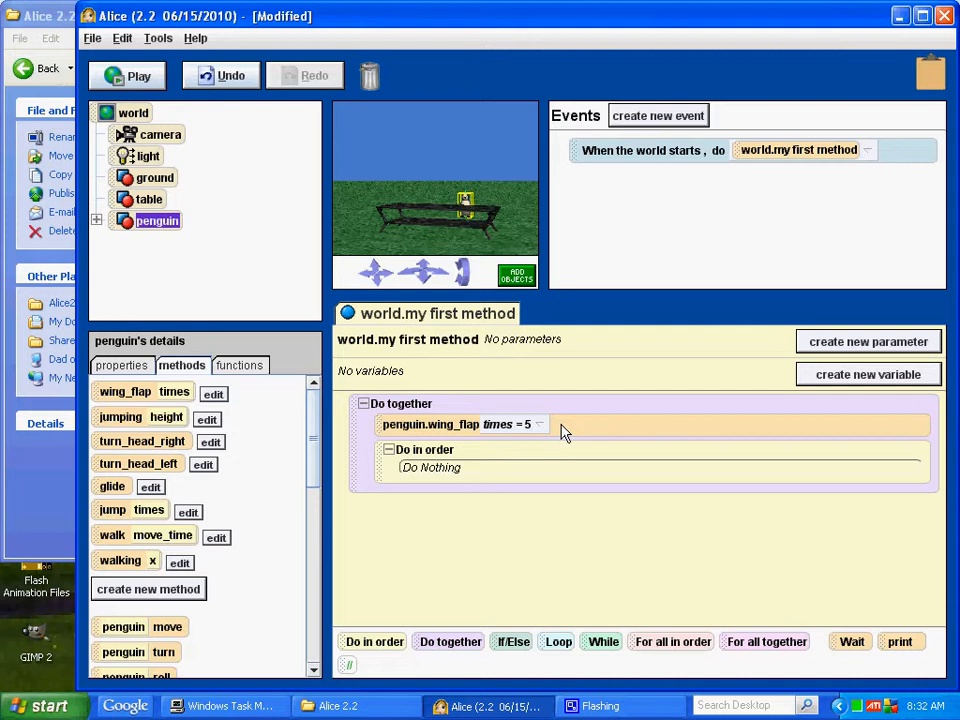
mouse_move(624, 424)
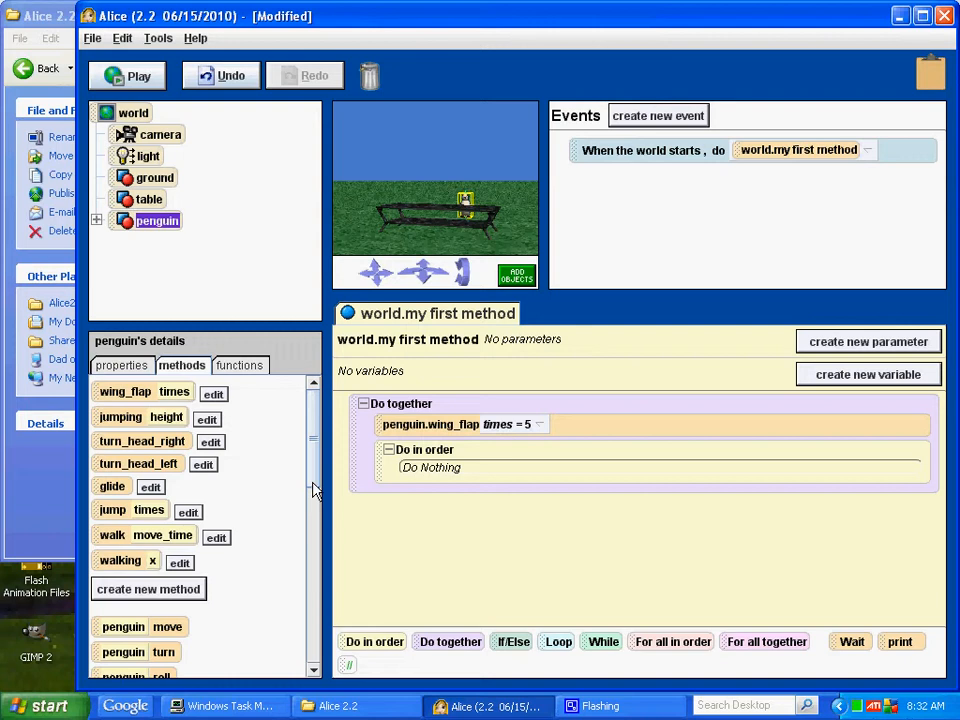
Step: Make the penguin move up with its 1 meter amount replaced by a 1 + 1 math expression
click(430, 468)
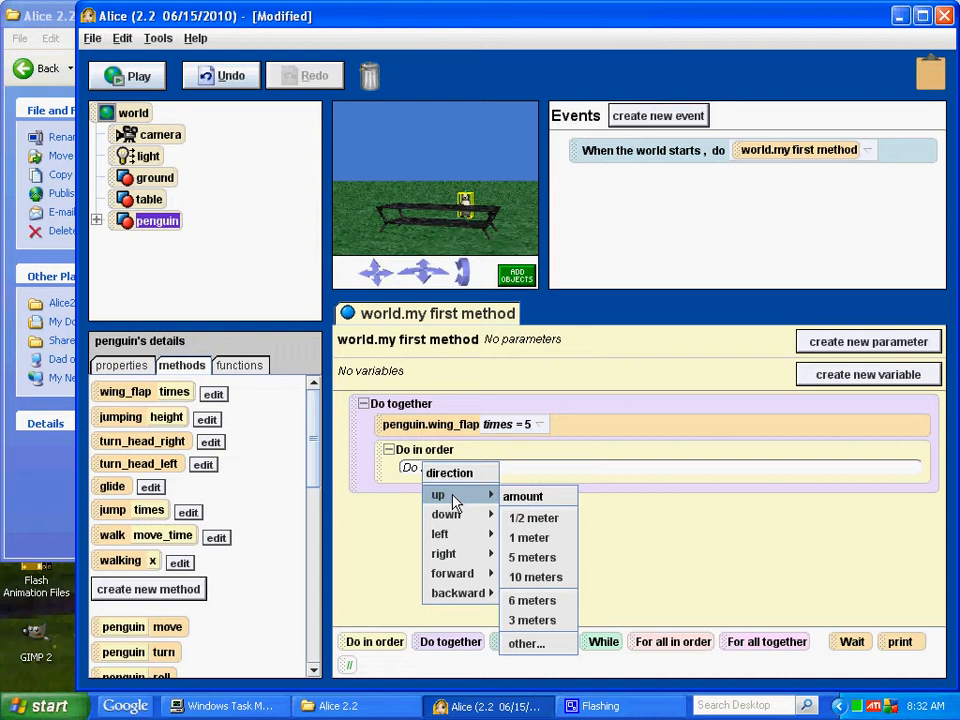
click(528, 536)
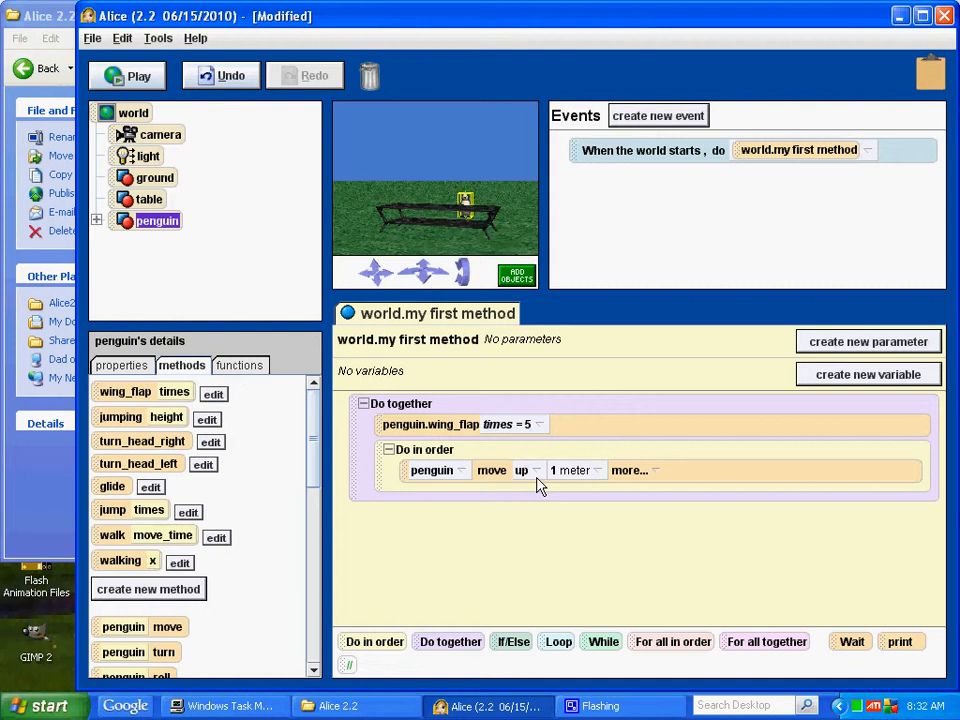
mouse_move(604, 482)
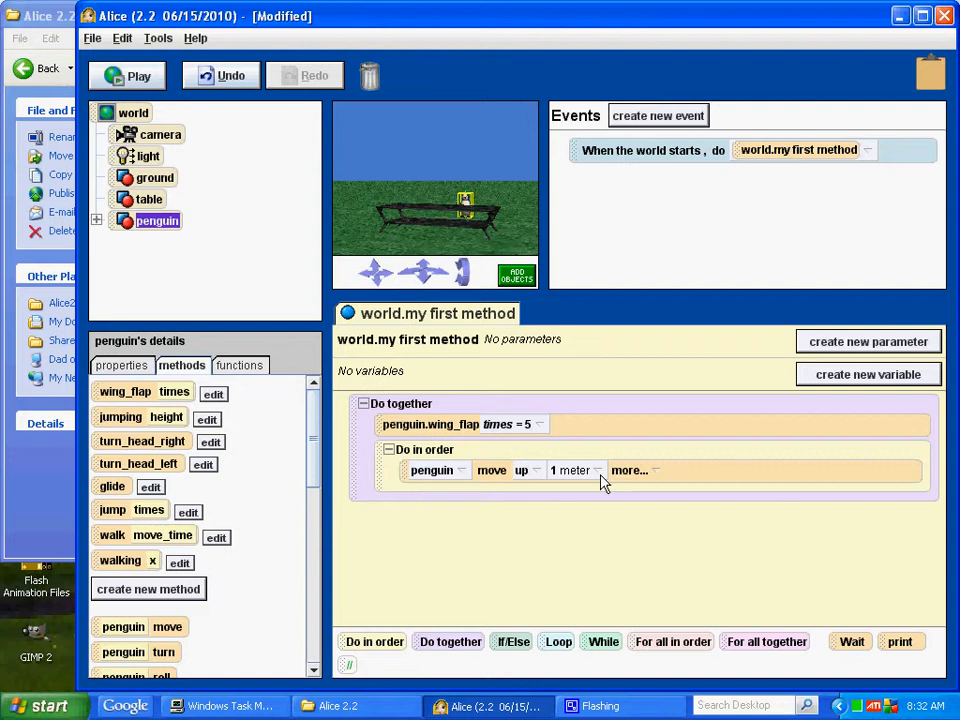
mouse_move(640, 504)
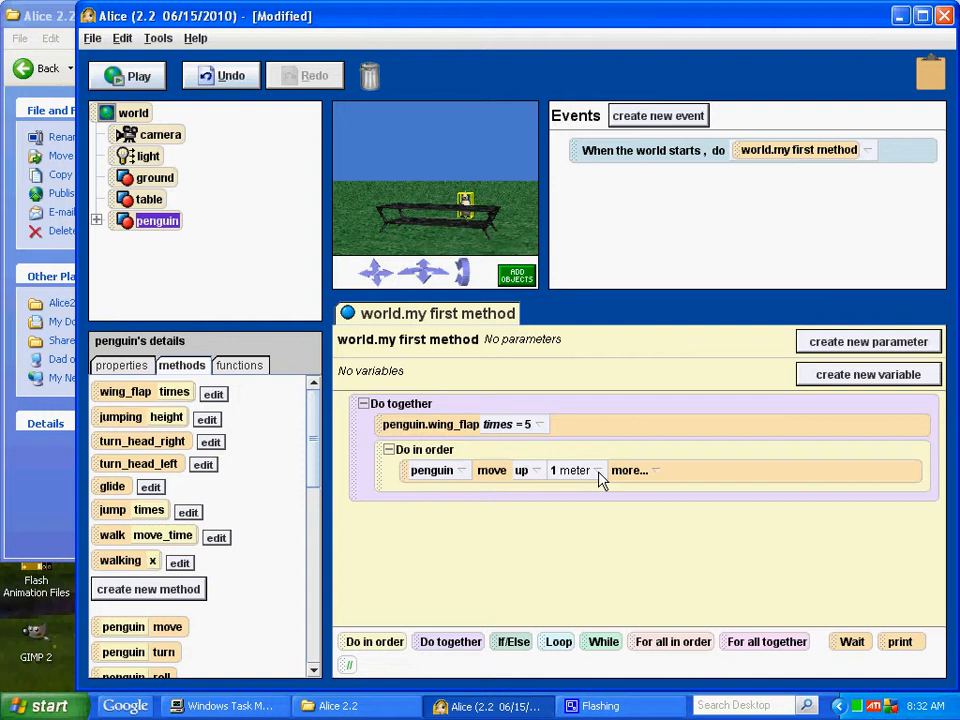
click(572, 470)
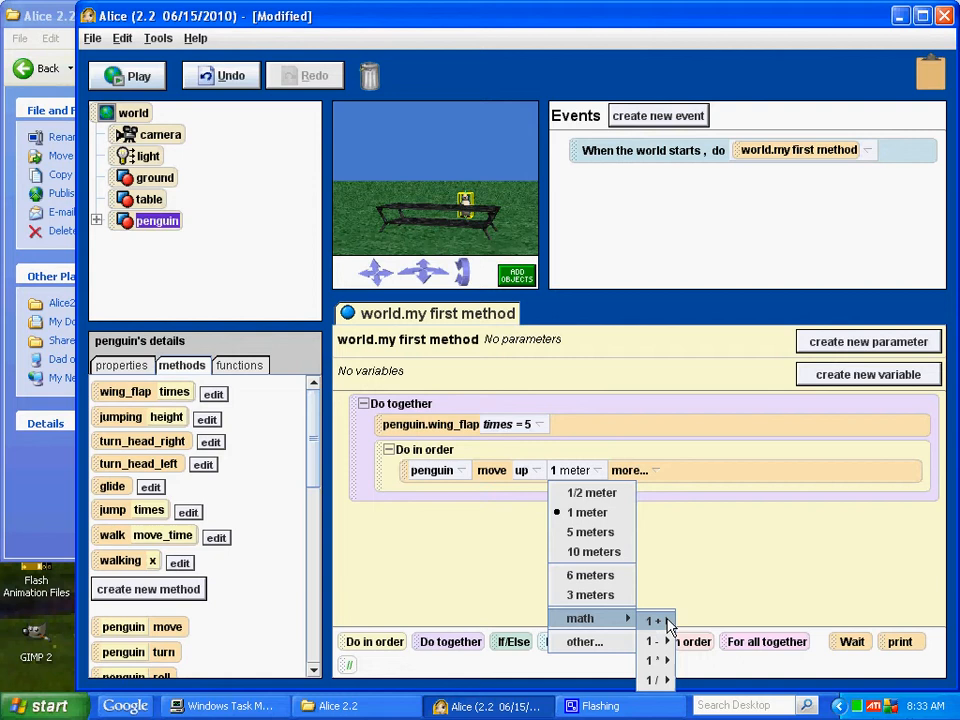
click(656, 620)
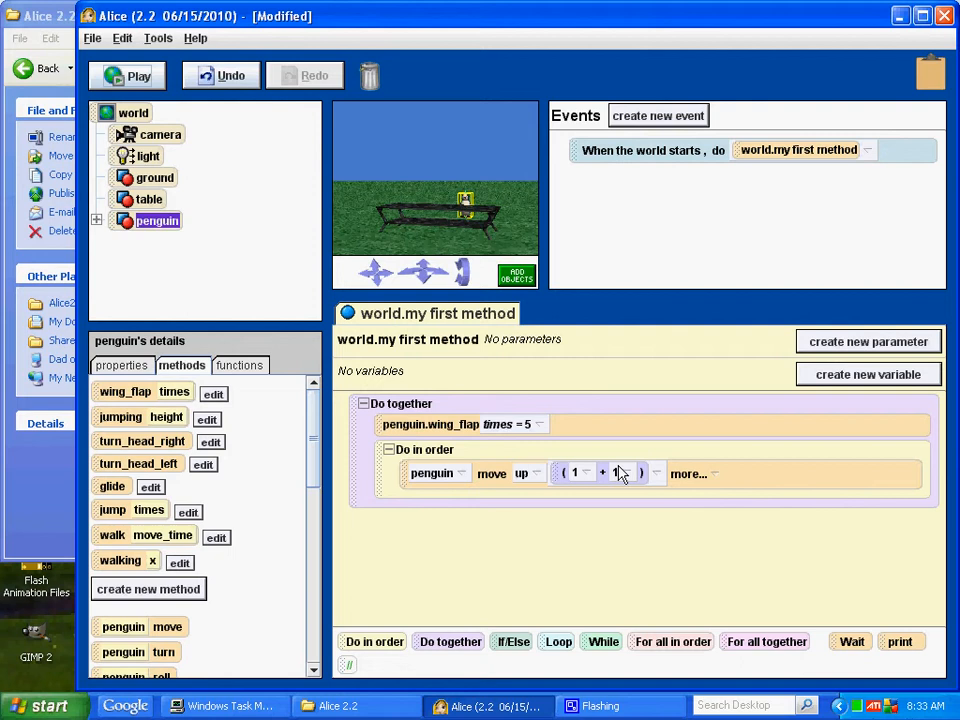
click(148, 200)
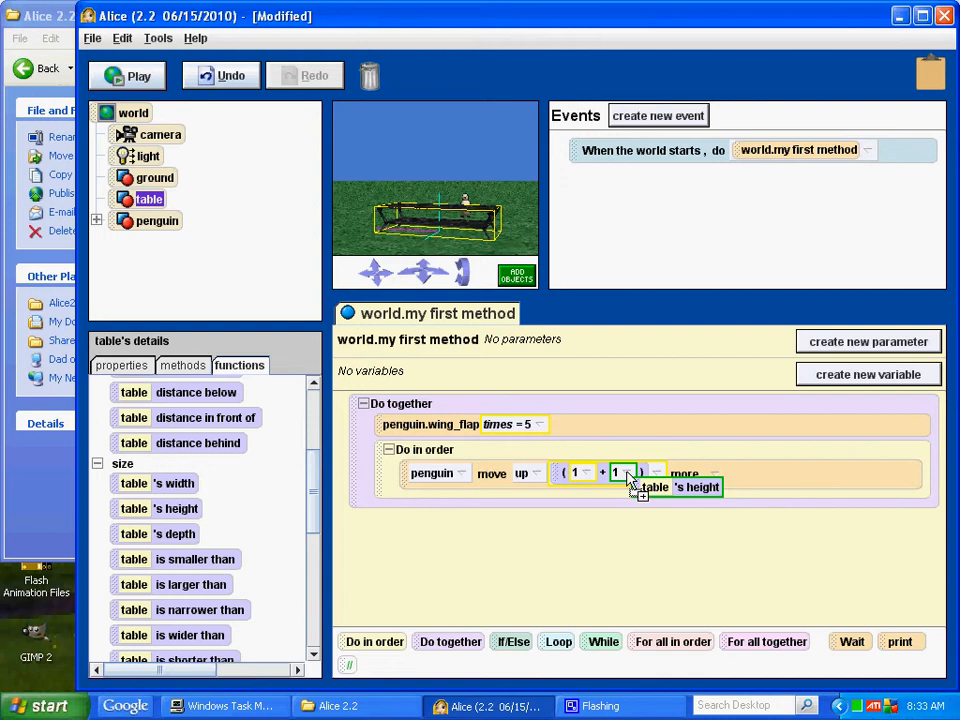
Step: Replace the second 1 with the table's height so the penguin rises 1 + table height
click(128, 76)
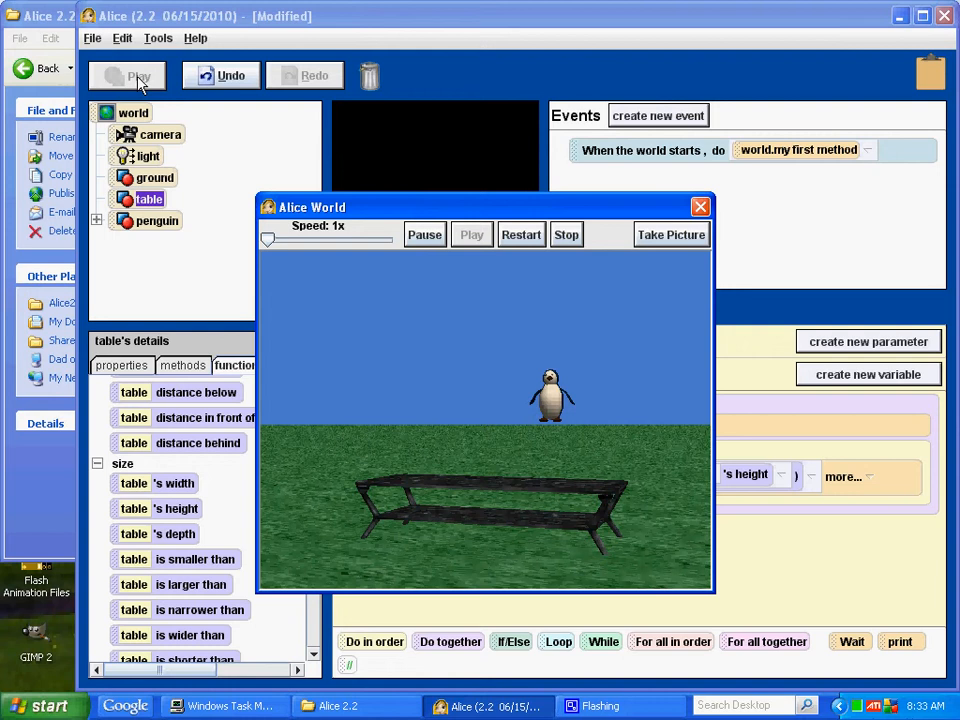
Step: Close the running Alice World preview window
click(566, 234)
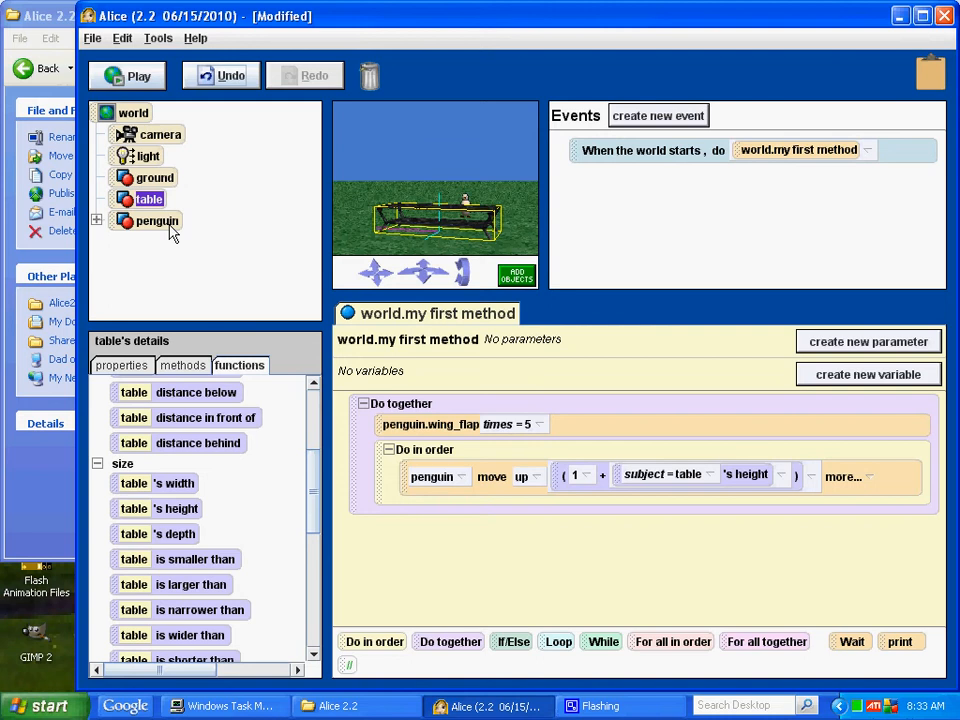
Step: Add a penguin move forward 1 meter instruction after the upward move
click(156, 220)
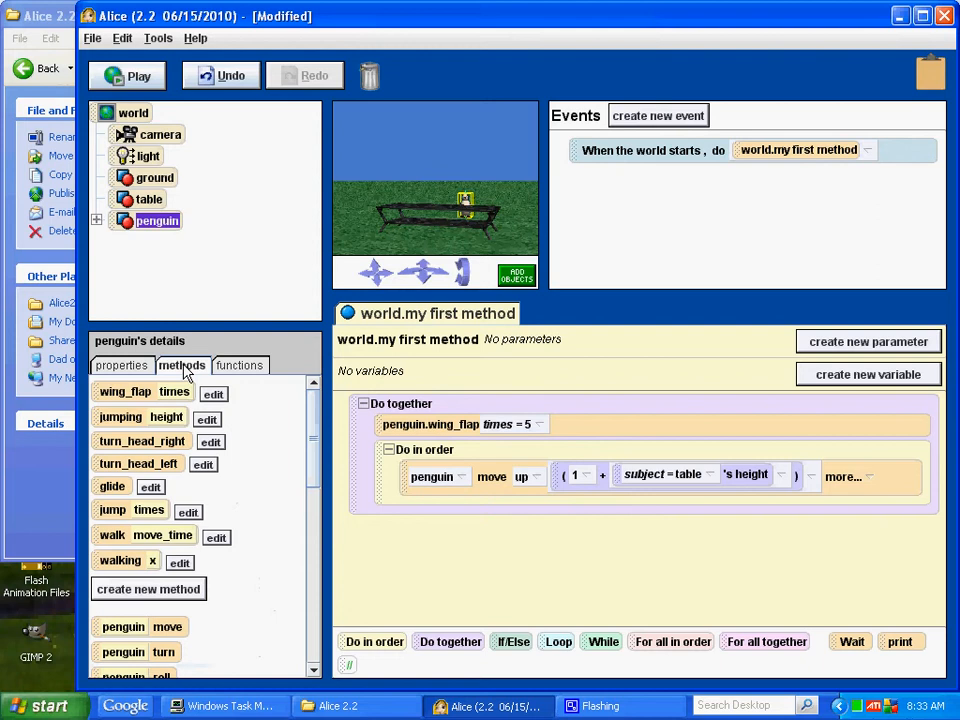
click(520, 476)
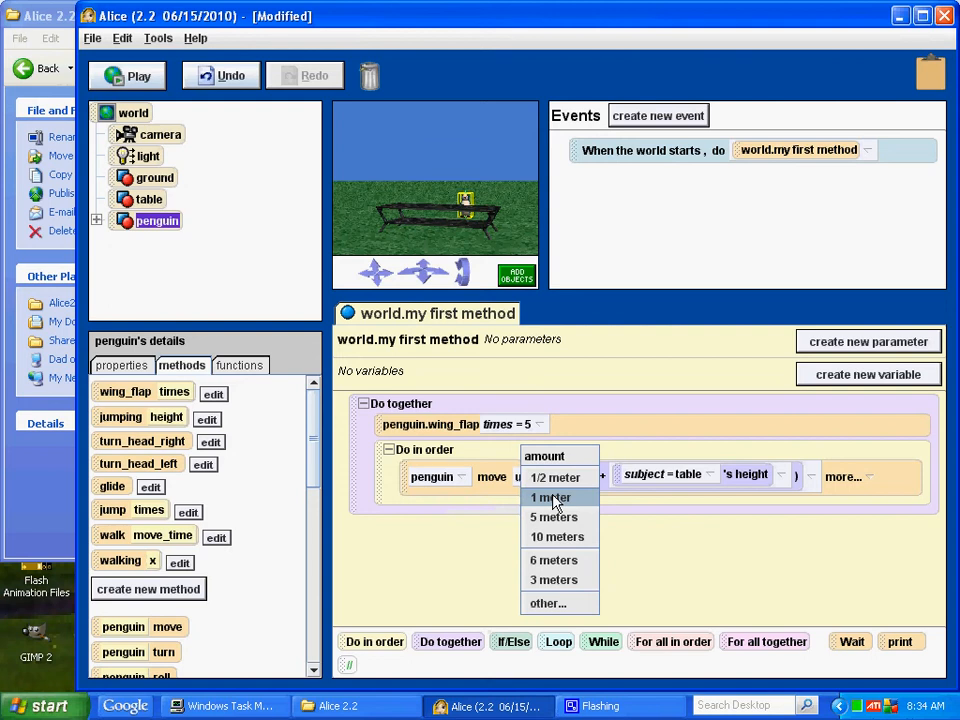
click(548, 496)
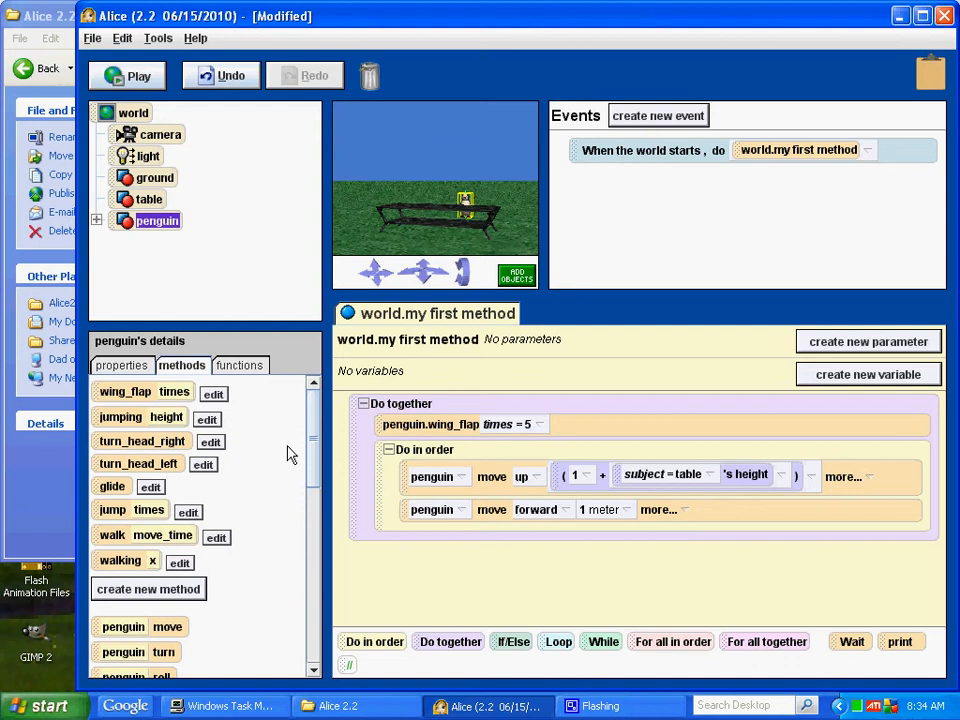
click(240, 364)
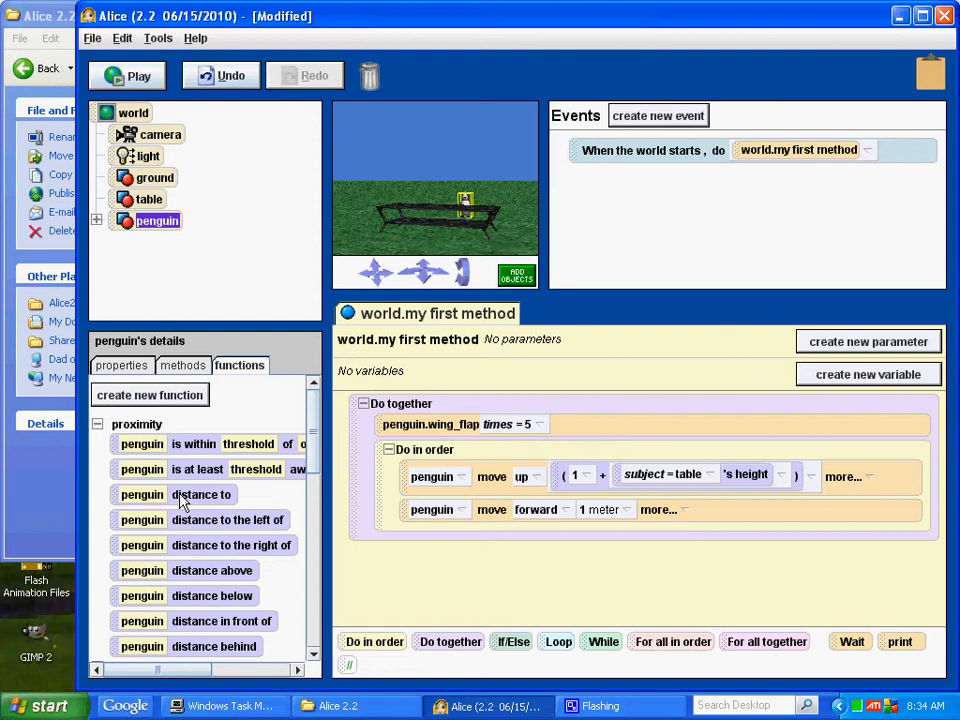
mouse_move(636, 610)
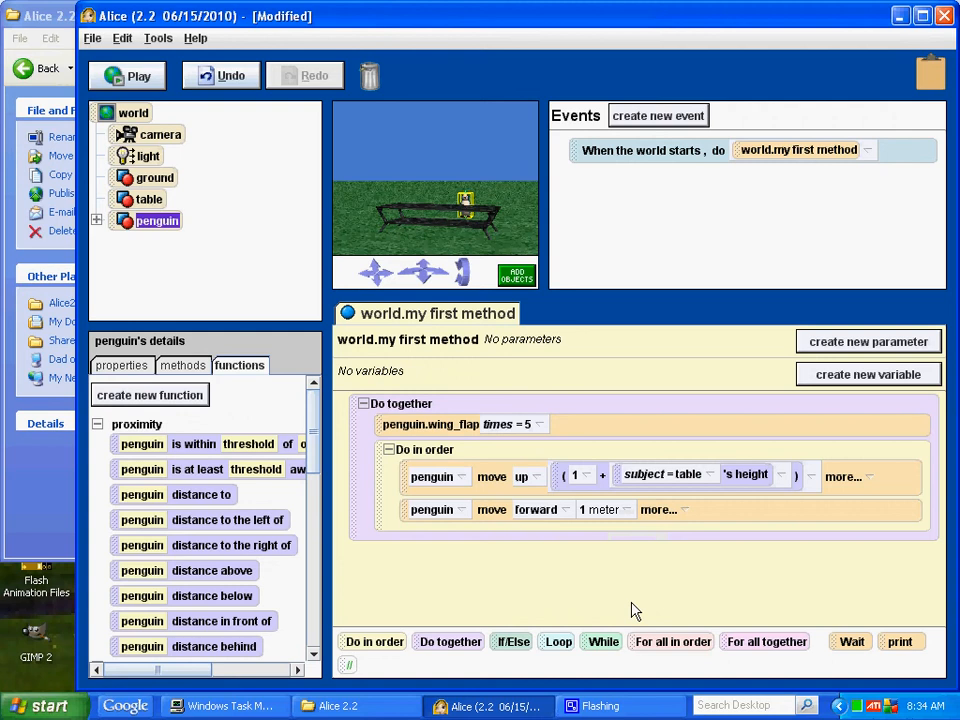
Step: Set the forward move amount to the penguin's distance to the table
click(126, 76)
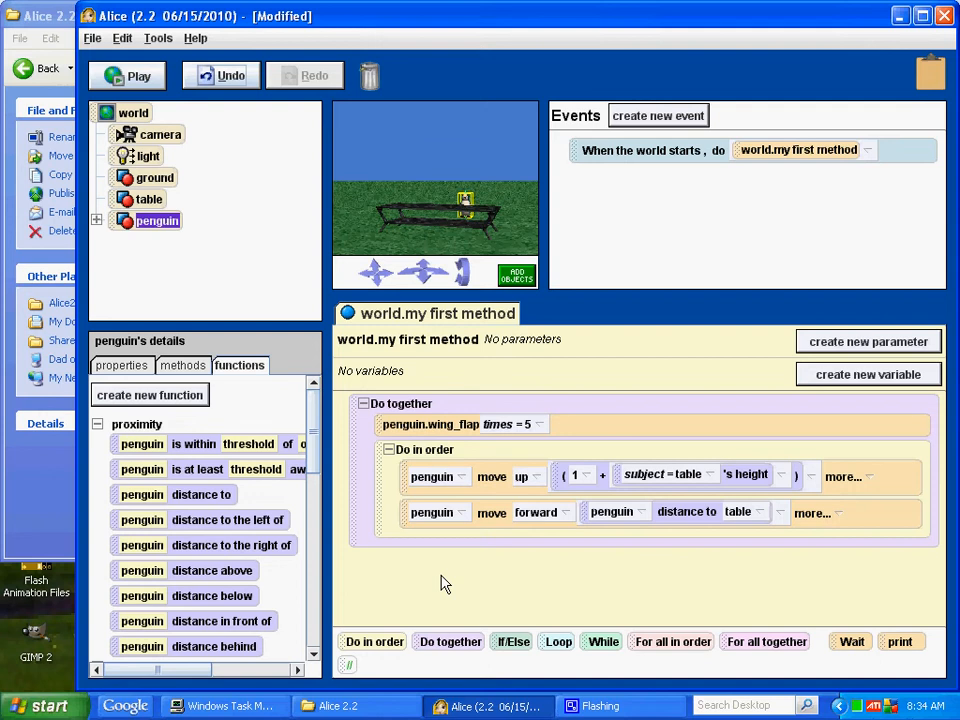
mouse_move(484, 582)
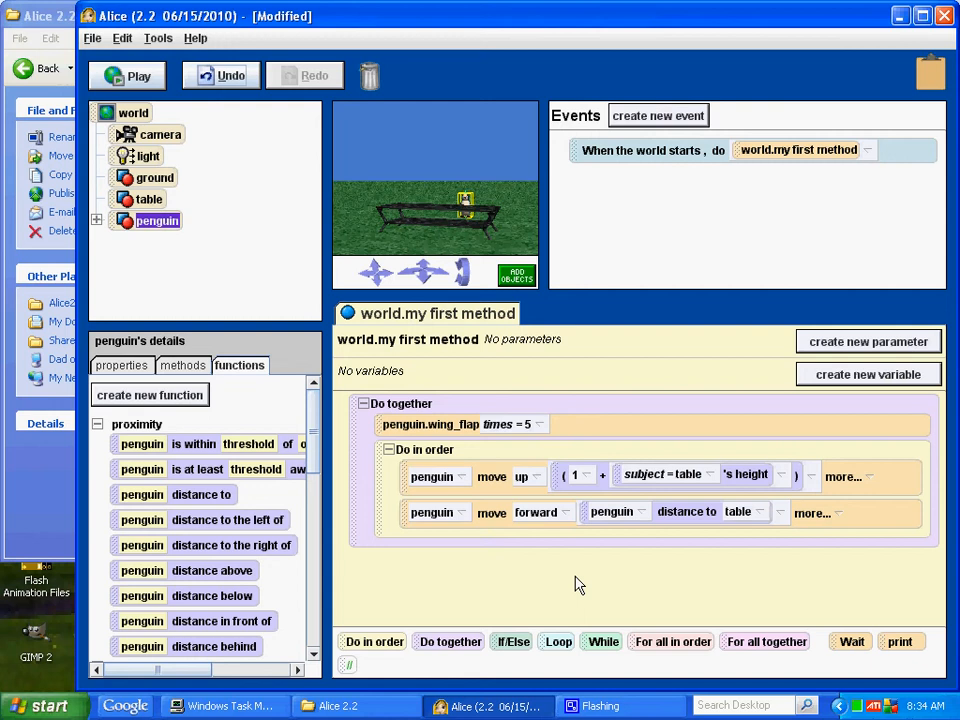
mouse_move(196, 304)
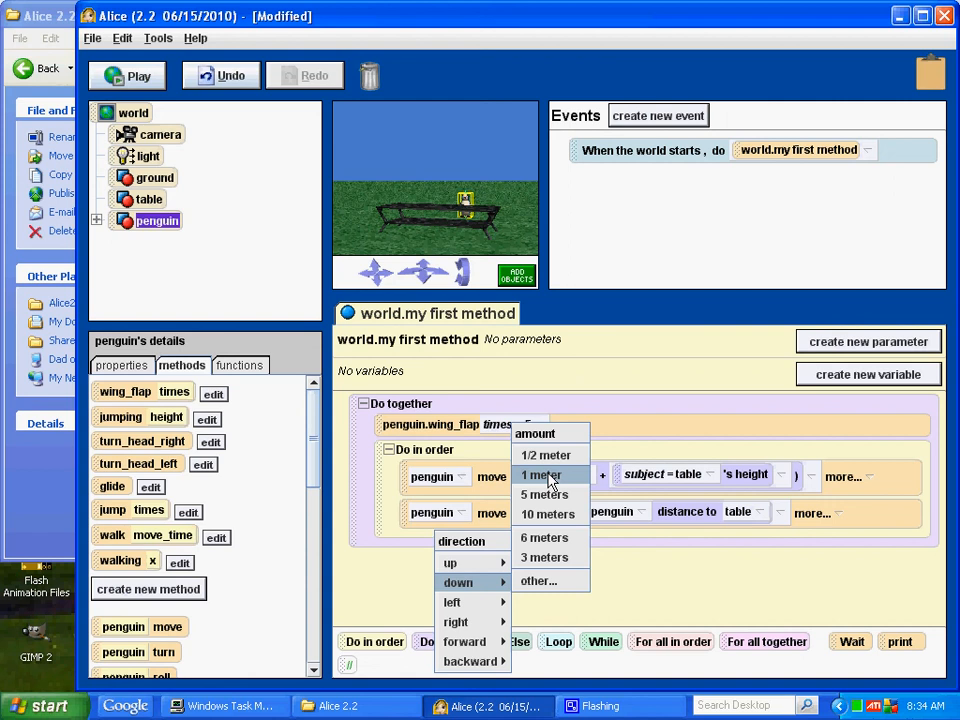
Step: Add a penguin move down 1 meter instruction after the forward move
click(126, 76)
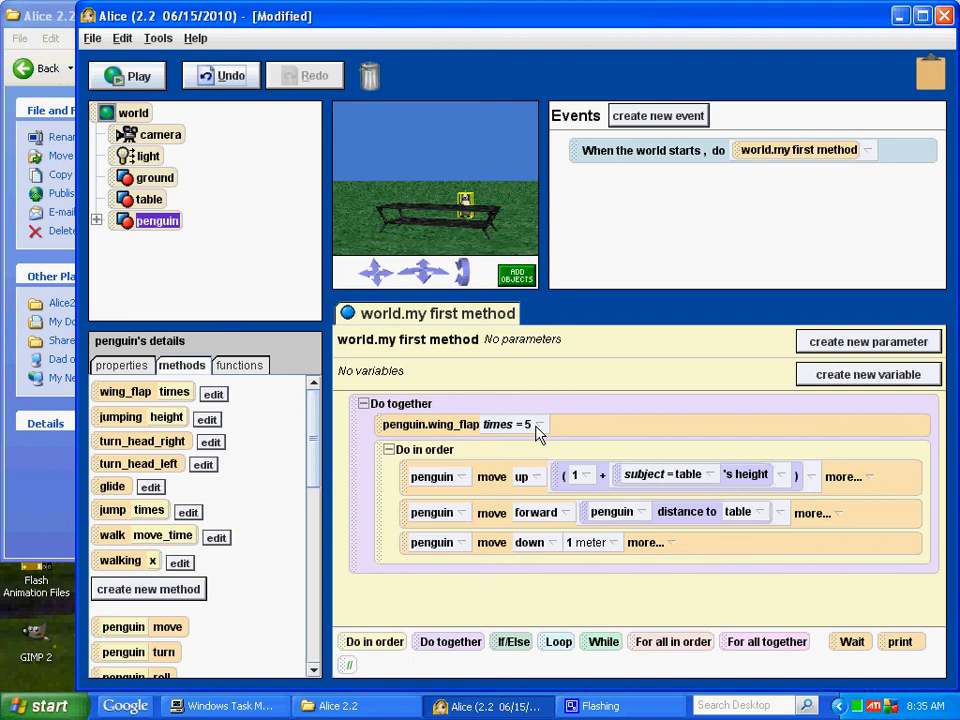
Step: Play the world to test the penguin flying onto the table
click(126, 76)
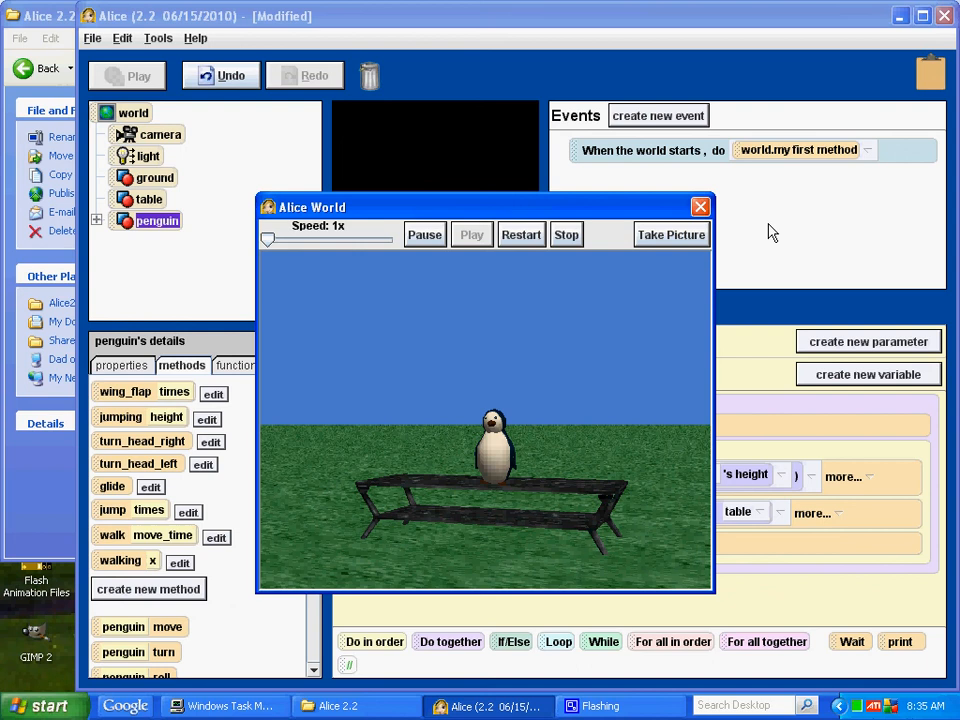